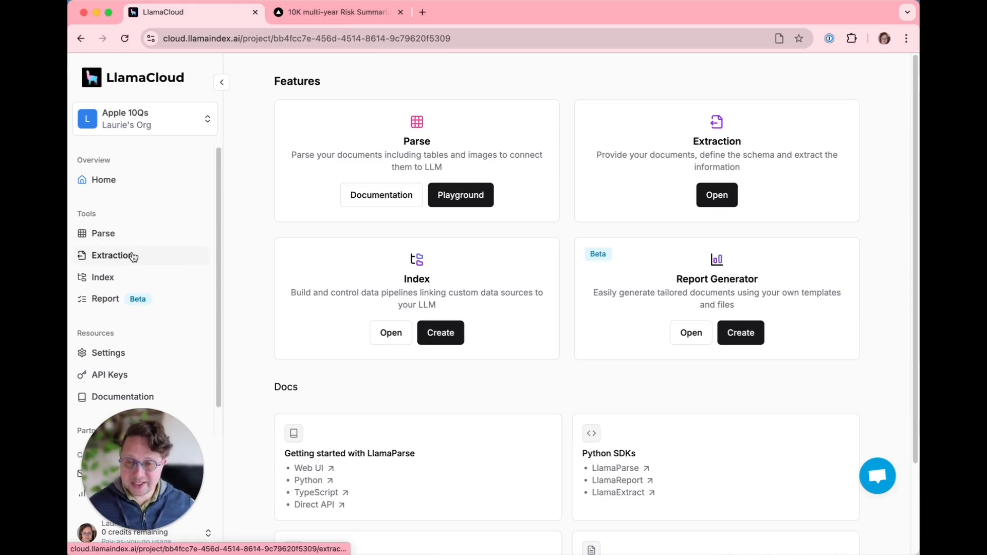
Show the Apple 10Qs project's extraction agents via the Extraction entry in the sidebar
click(112, 255)
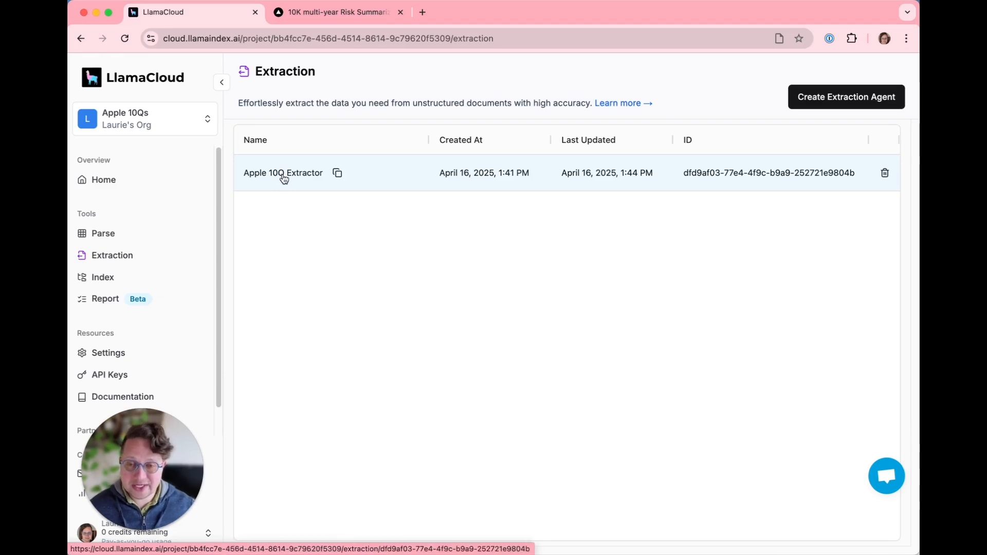
Review the Apple 10Q Extractor's Schema Builder from filingInfo fields down to the keyRisks list
click(283, 173)
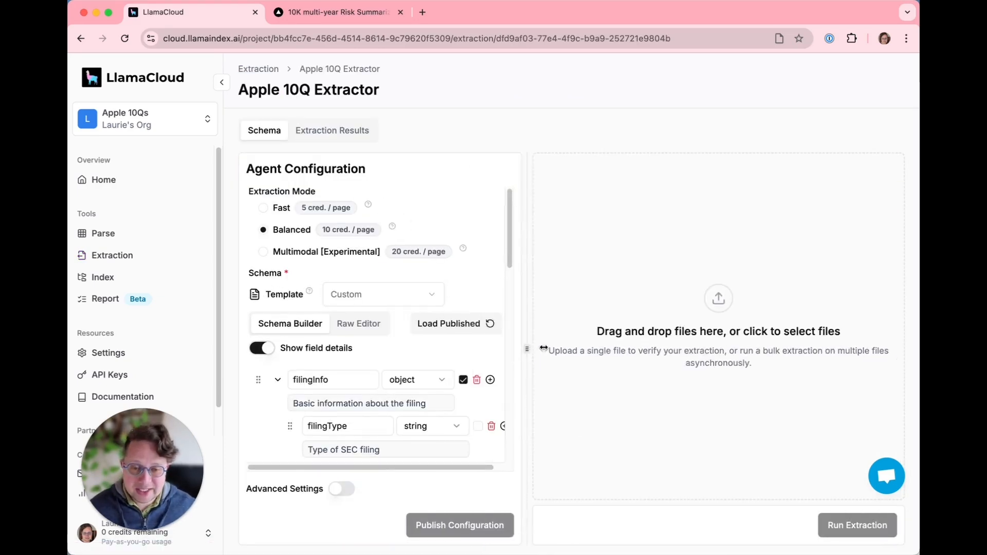
scroll(down, 3)
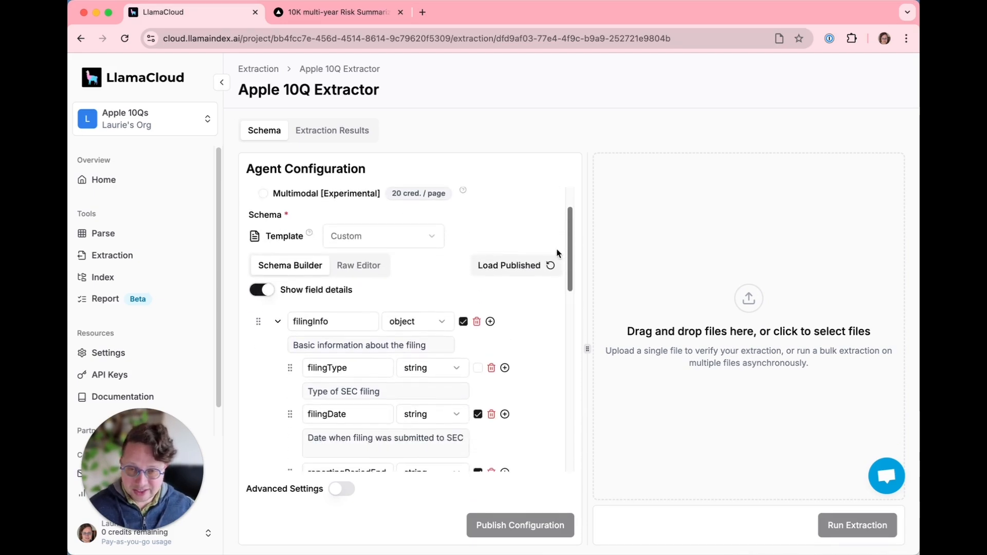
scroll(down, 3)
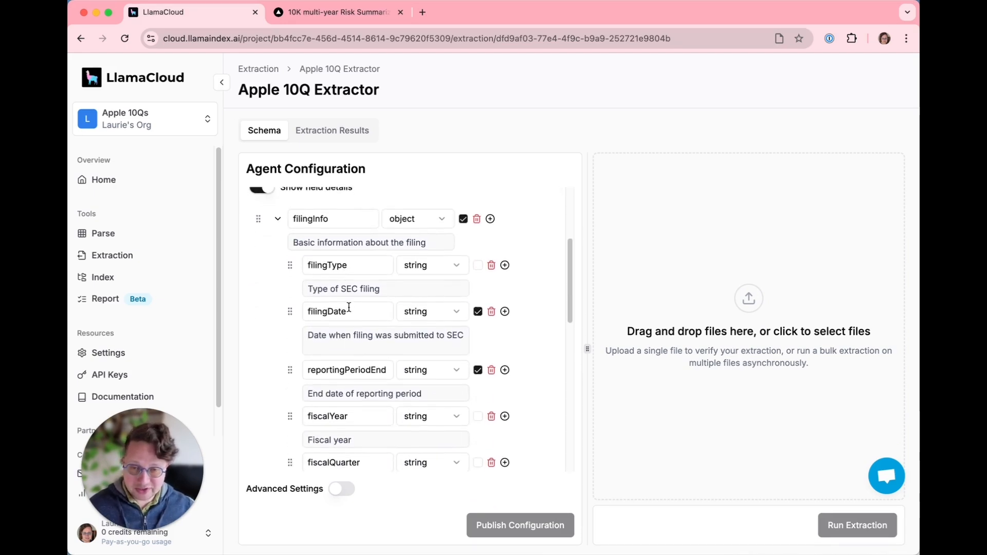
scroll(down, 3)
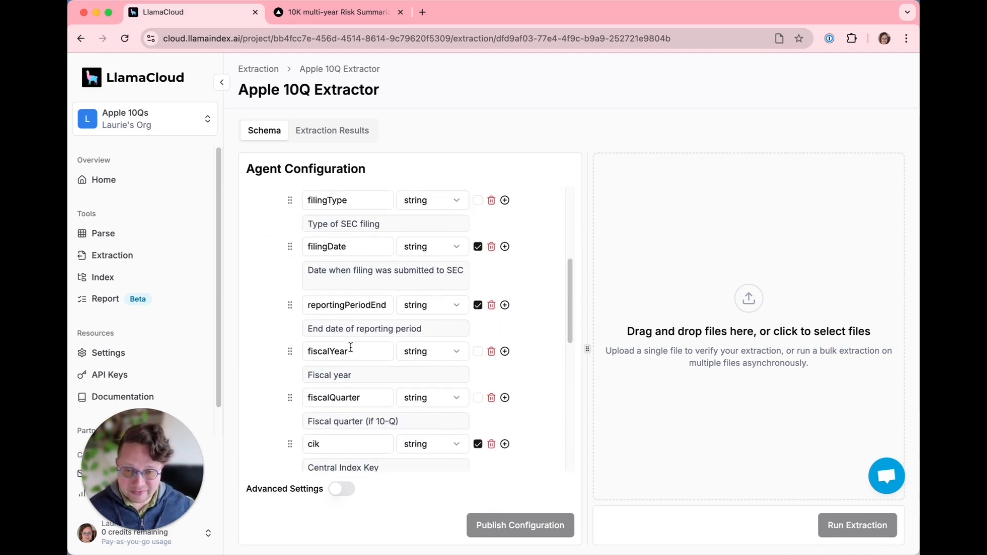
scroll(down, 3)
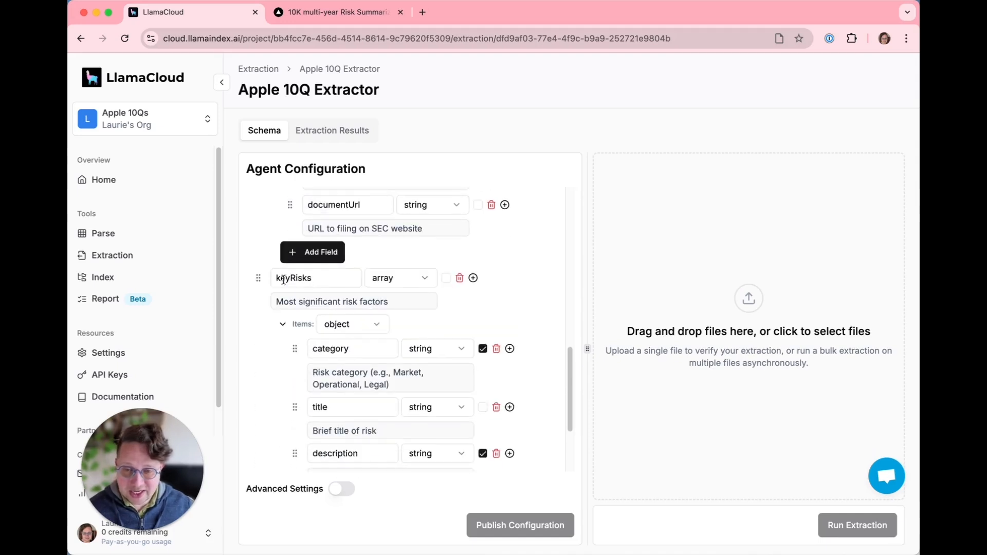
scroll(down, 3)
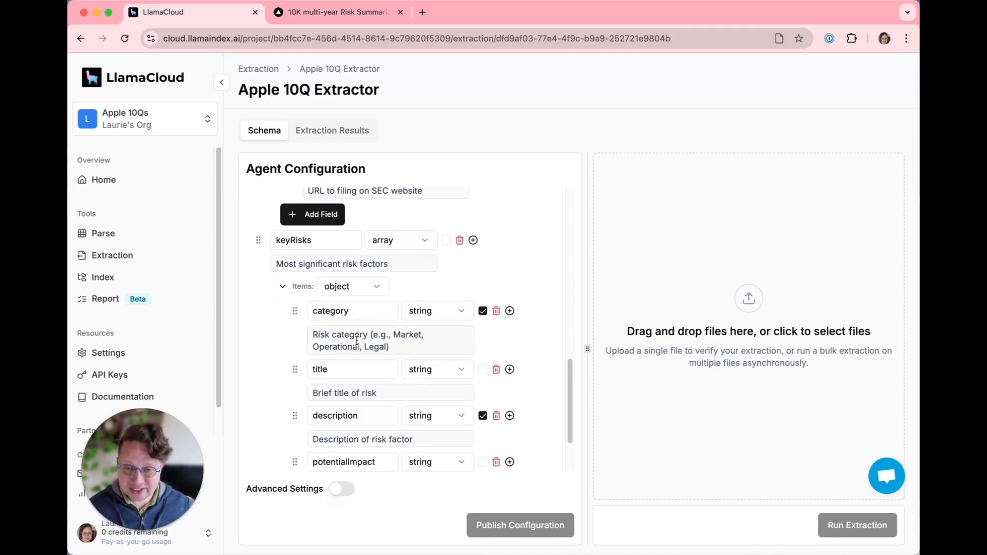
scroll(down, 3)
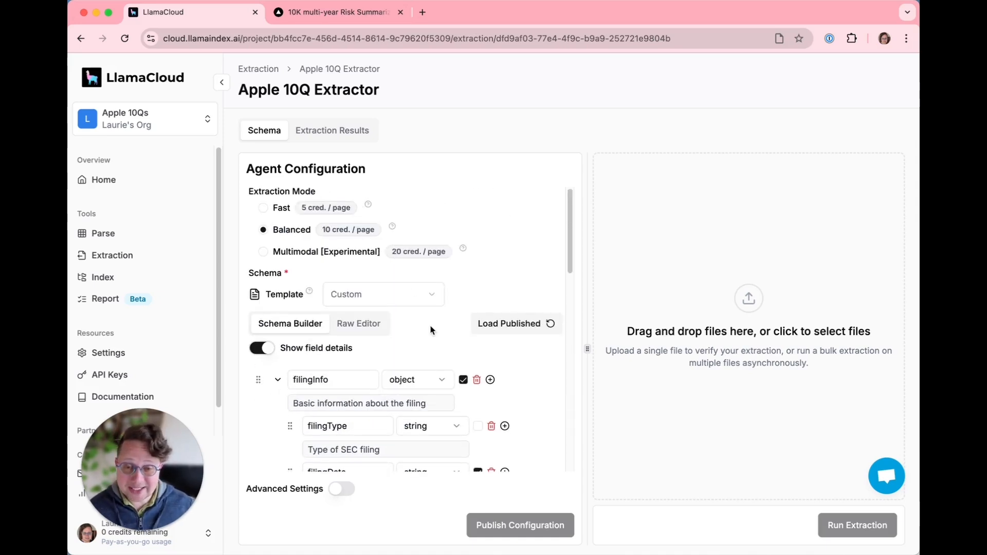
mouse_move(439, 347)
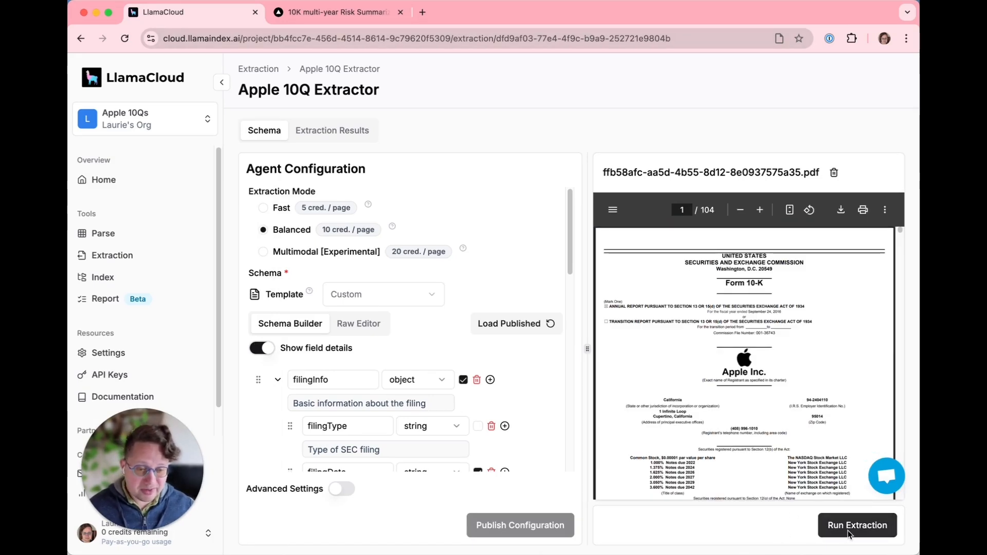
Run extraction on the uploaded Apple 10-K PDF and view the resulting JSON with key risks
click(857, 526)
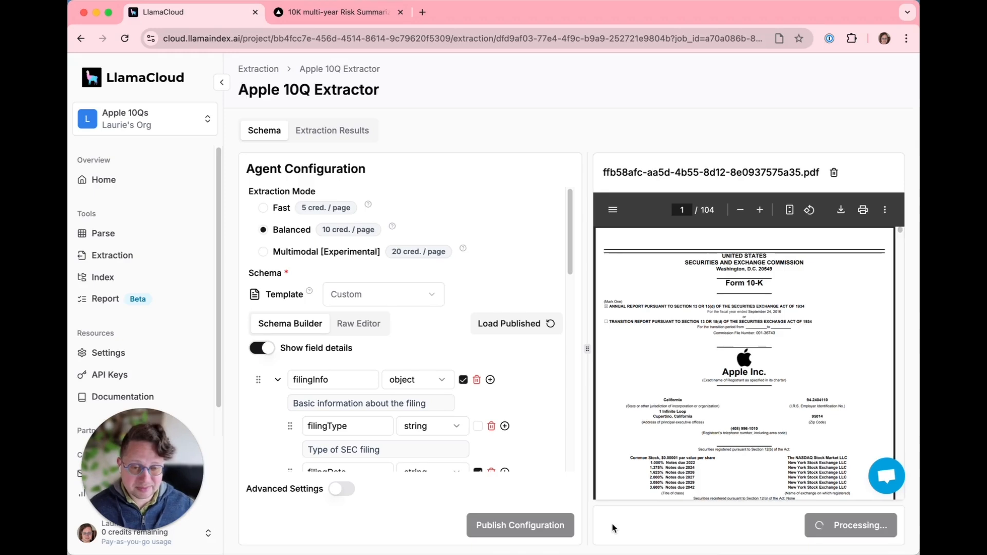
mouse_move(611, 528)
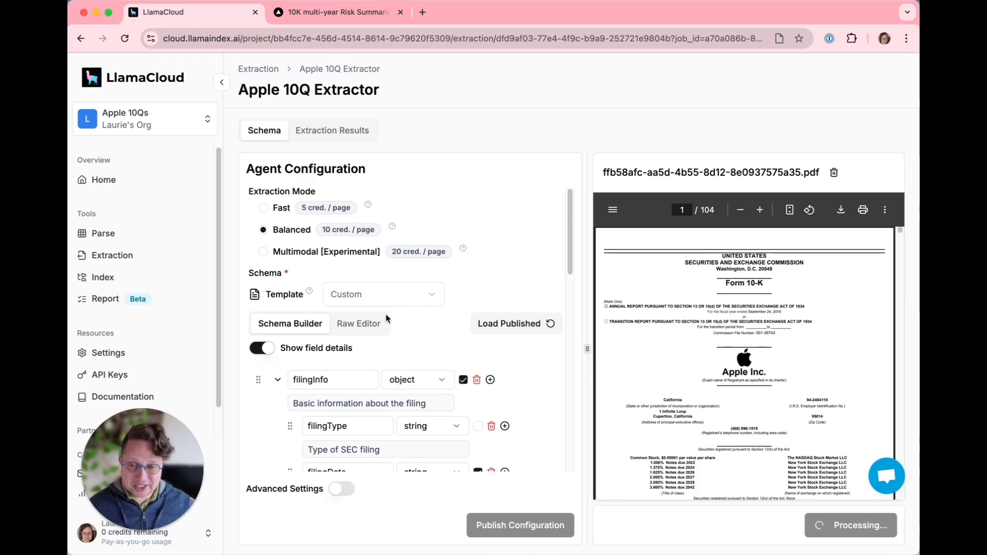
mouse_move(346, 360)
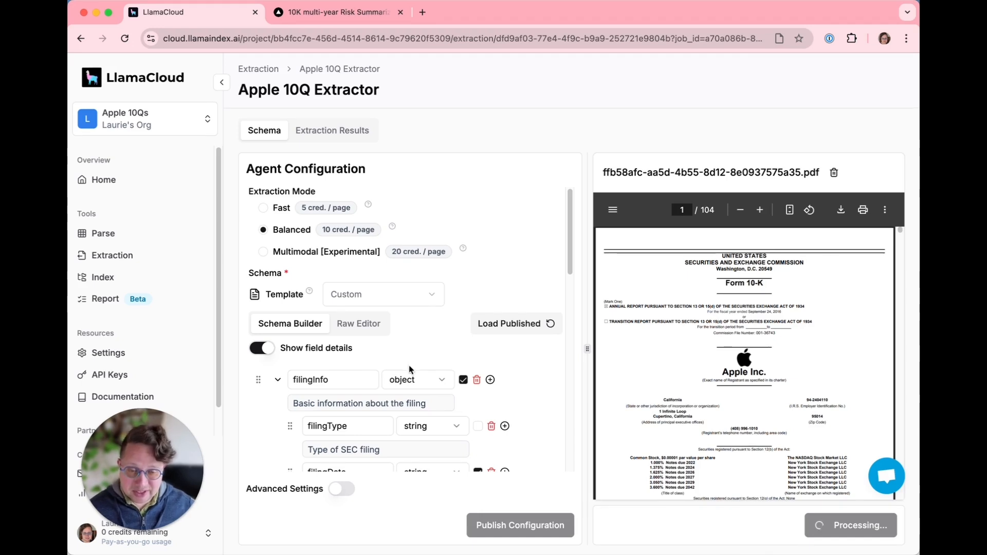
scroll(down, 3)
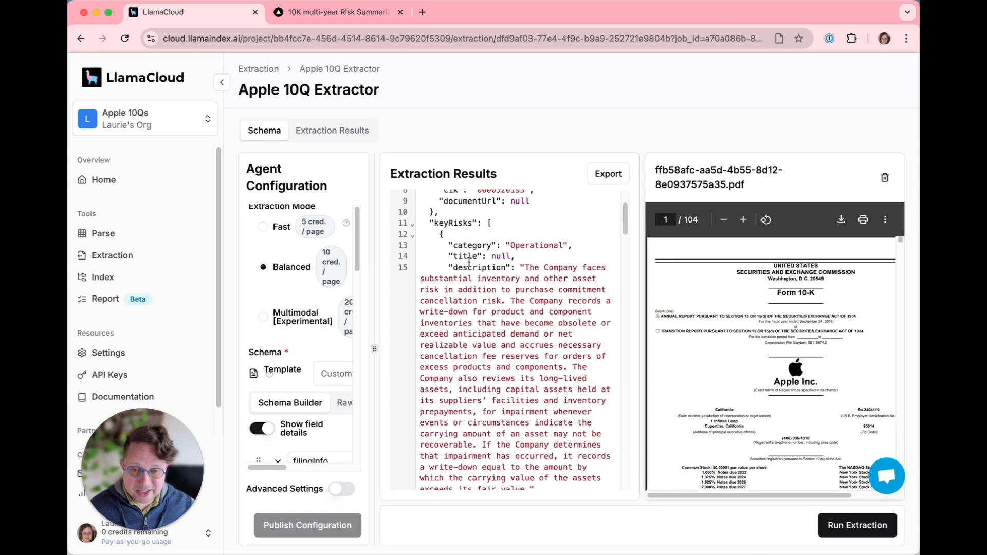
Inspect the 2016 10-K's filingInfo and keyRisks JSON, then move to the local summarizer tab
click(495, 245)
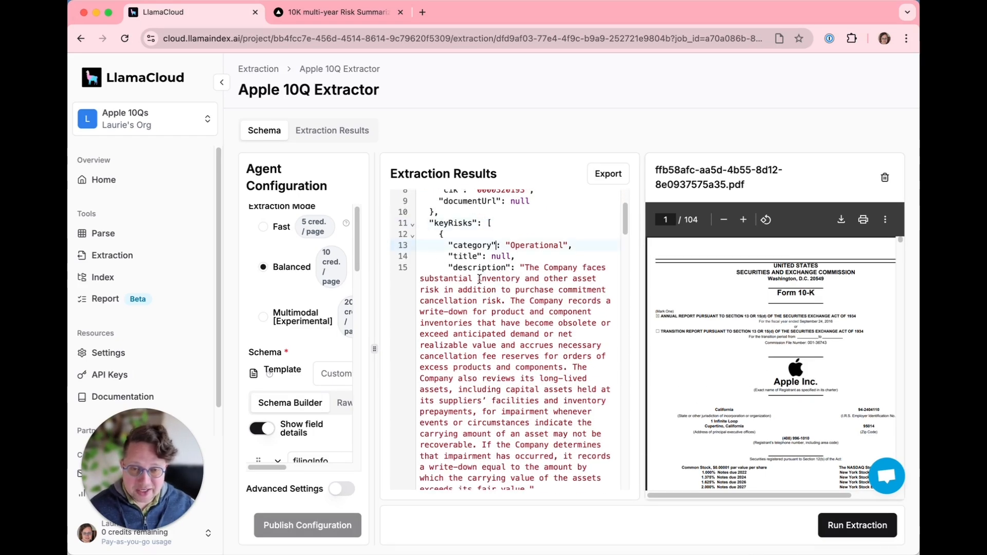
scroll(down, 3)
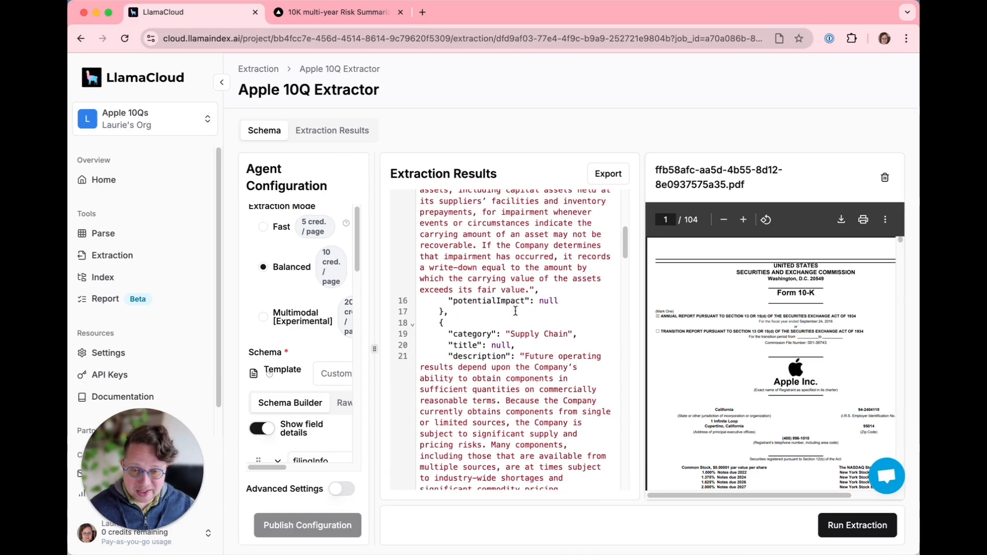
scroll(down, 3)
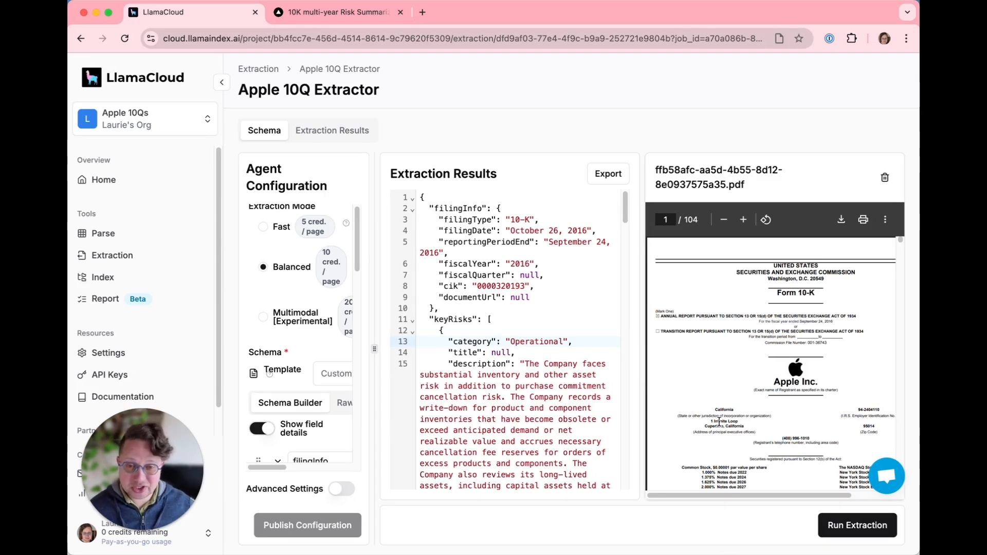
click(337, 11)
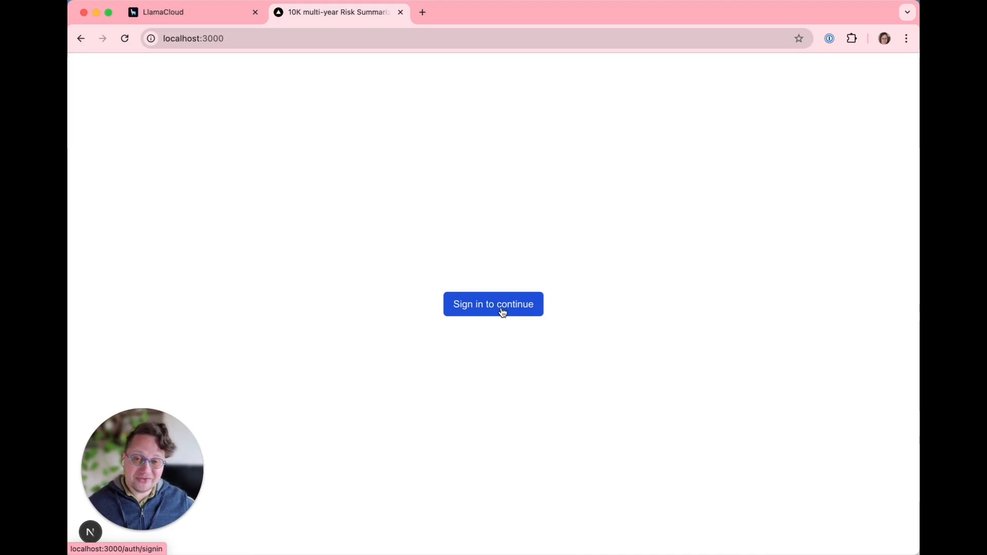
Sign in to the localhost:3000 risk summarizer with a Google account
click(493, 304)
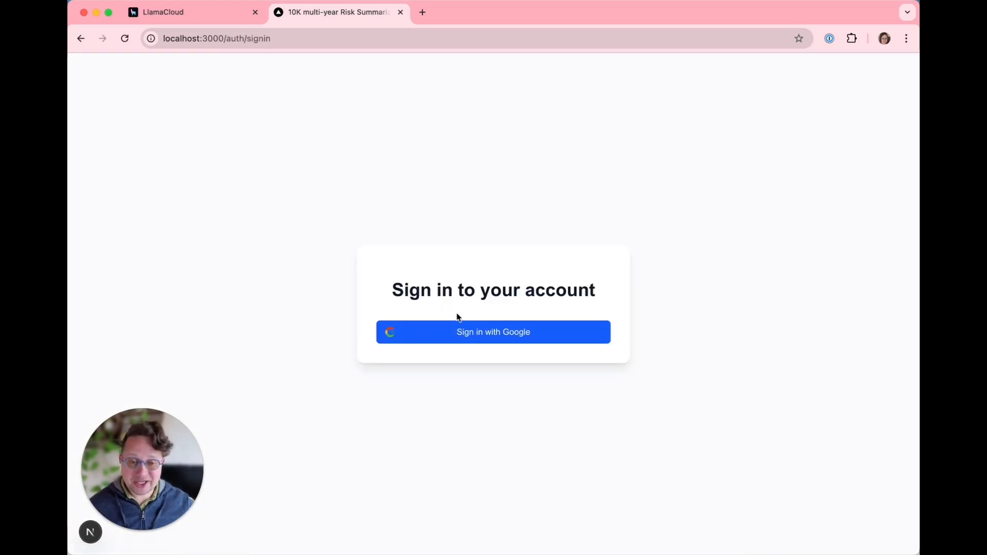
click(493, 332)
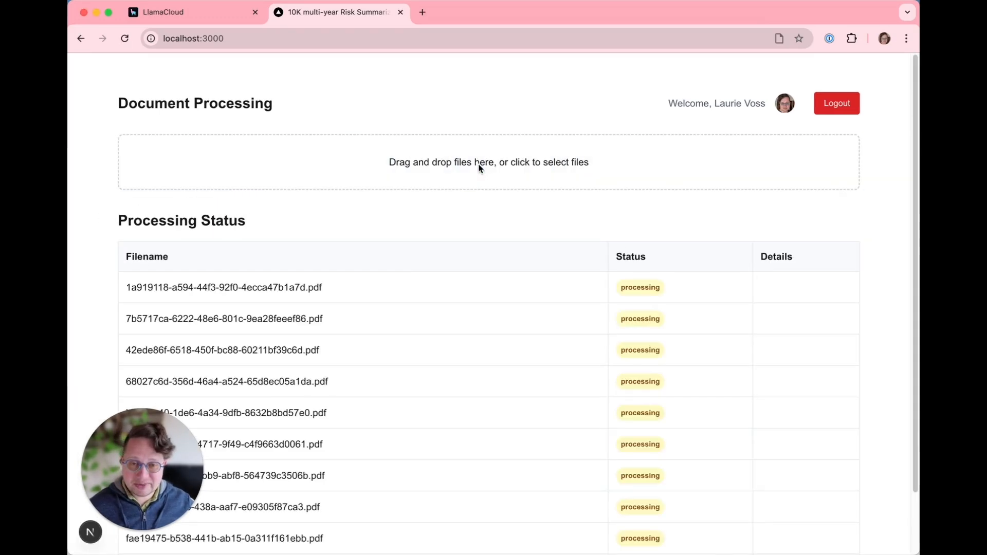
mouse_move(420, 102)
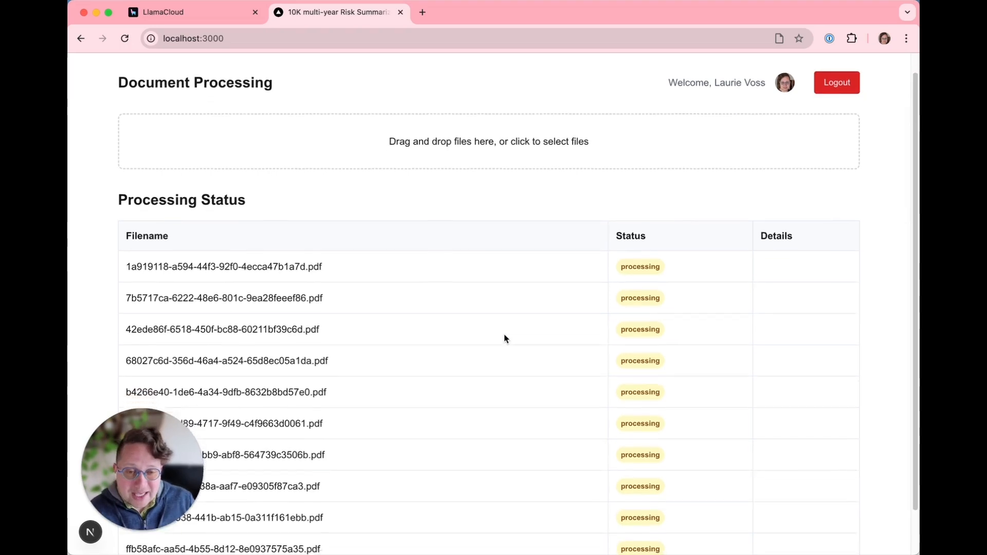
Expand View JSON for the completed fiscal 2019 10-K and look through its extracted risks
scroll(down, 3)
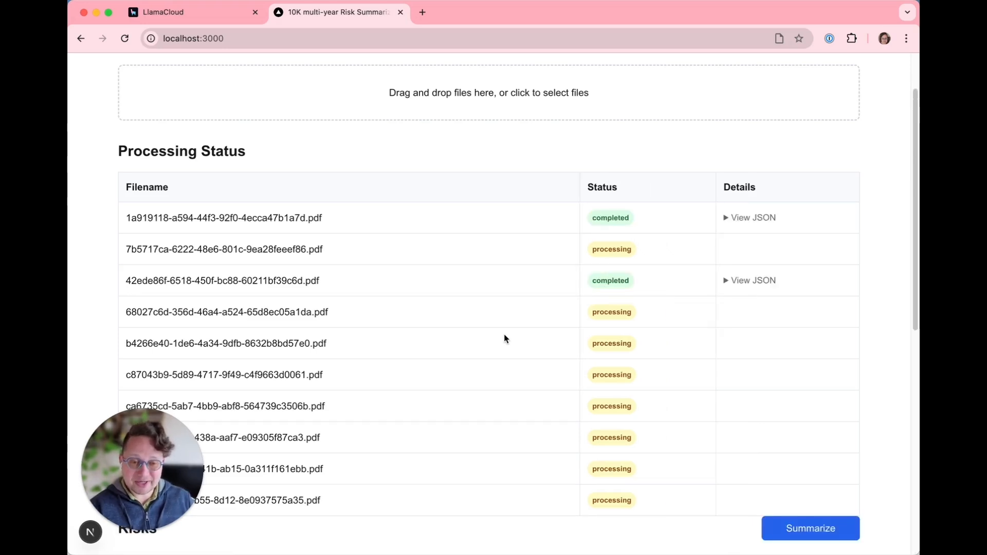
mouse_move(611, 233)
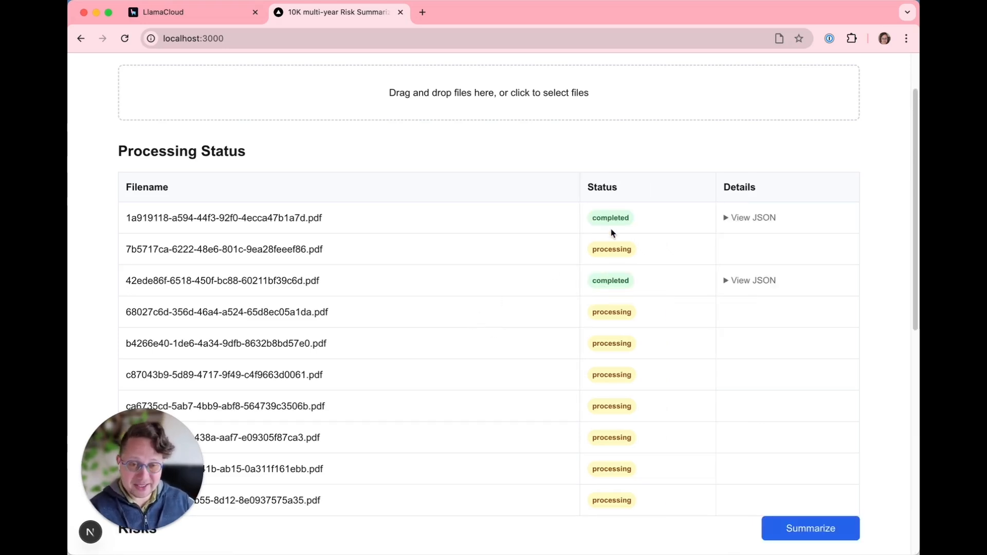
click(753, 218)
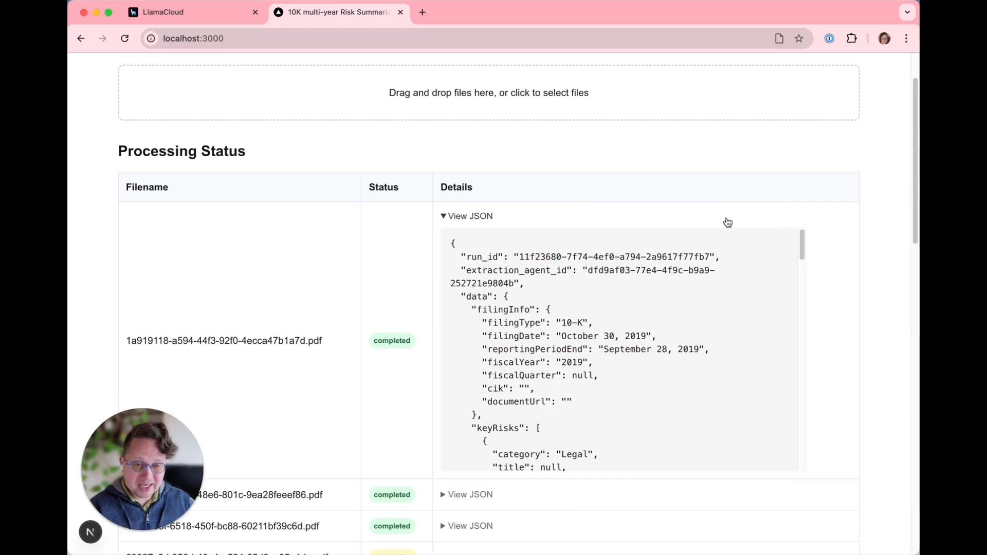
mouse_move(560, 321)
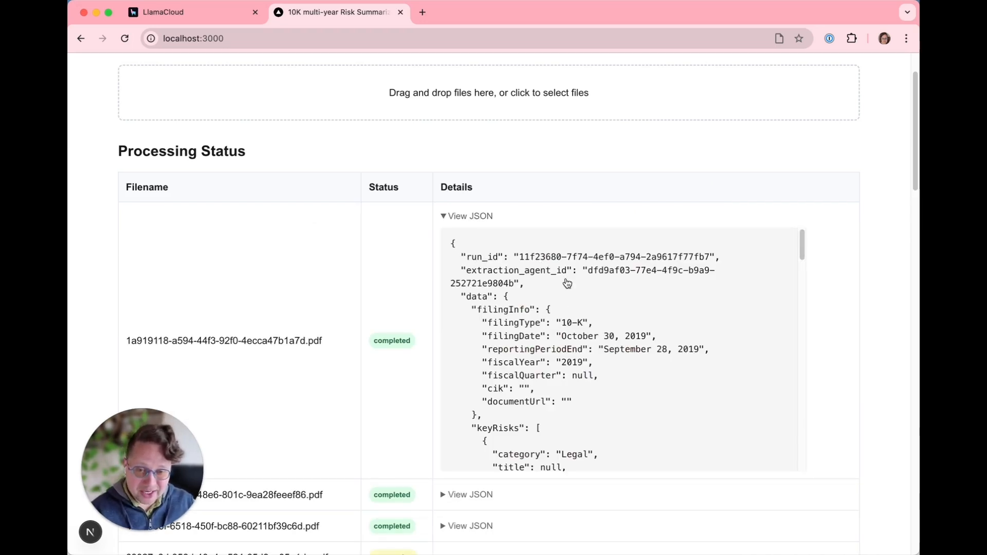
scroll(down, 3)
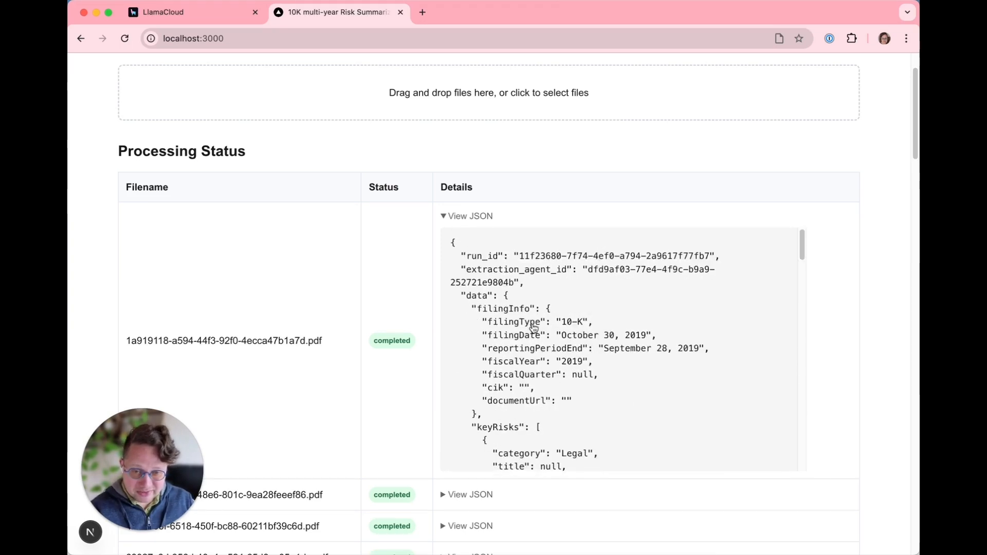
scroll(down, 3)
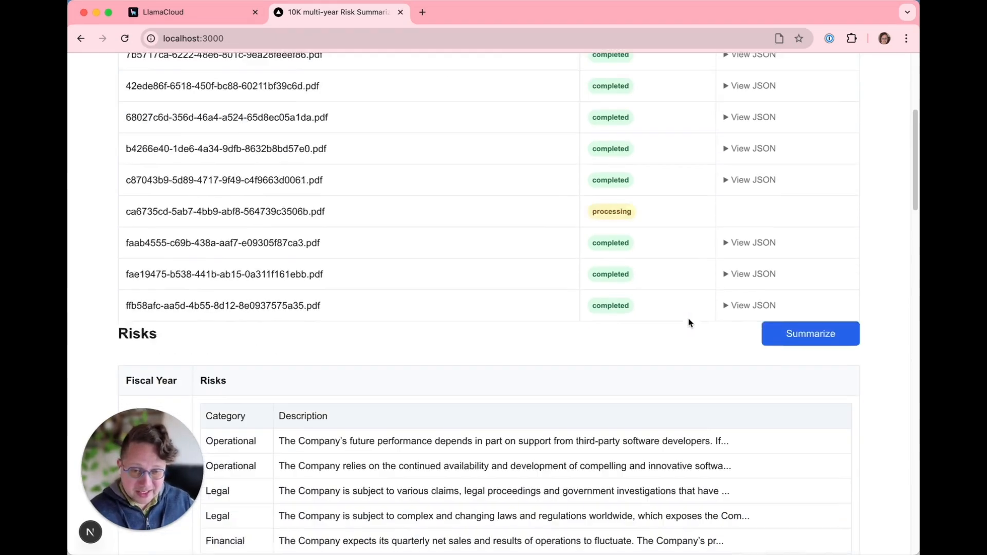
scroll(down, 3)
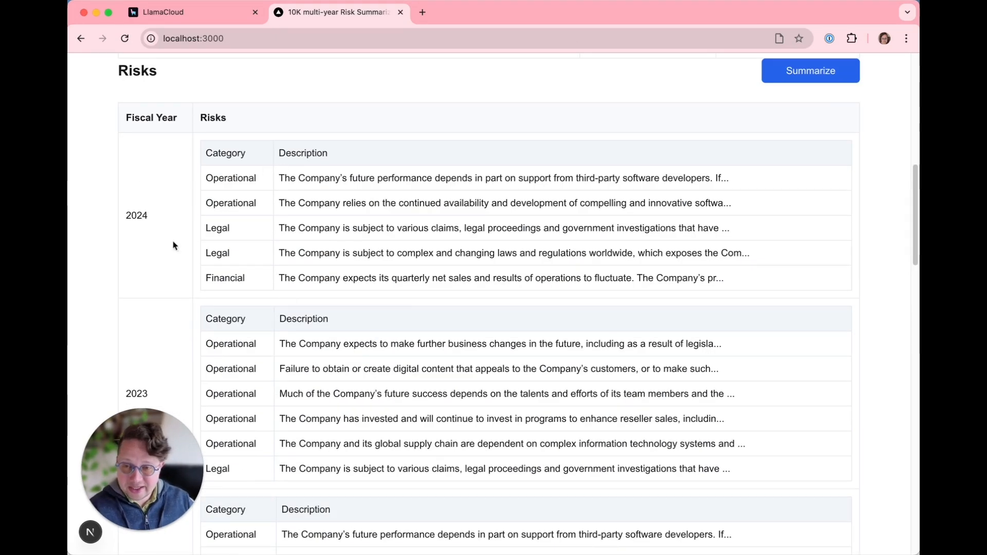
scroll(down, 3)
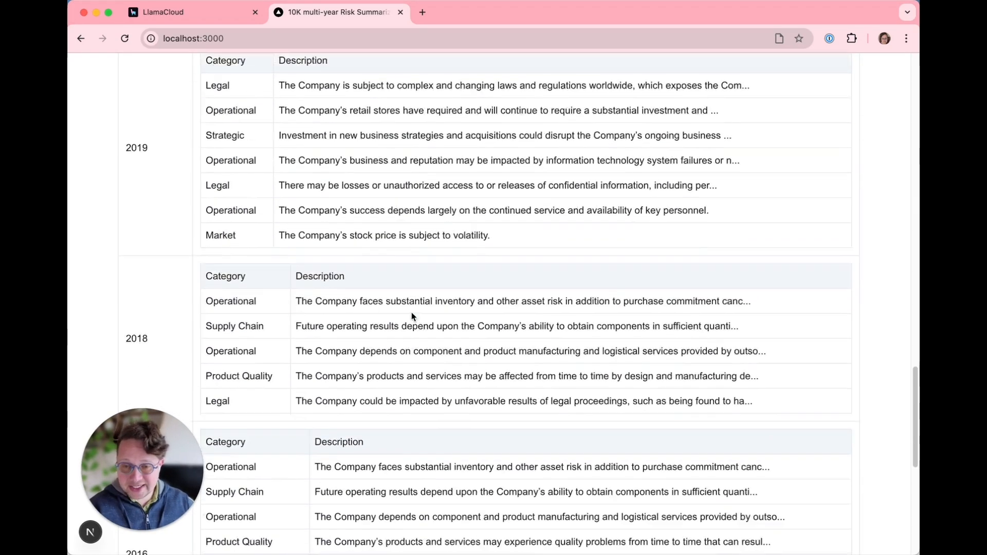
scroll(down, 3)
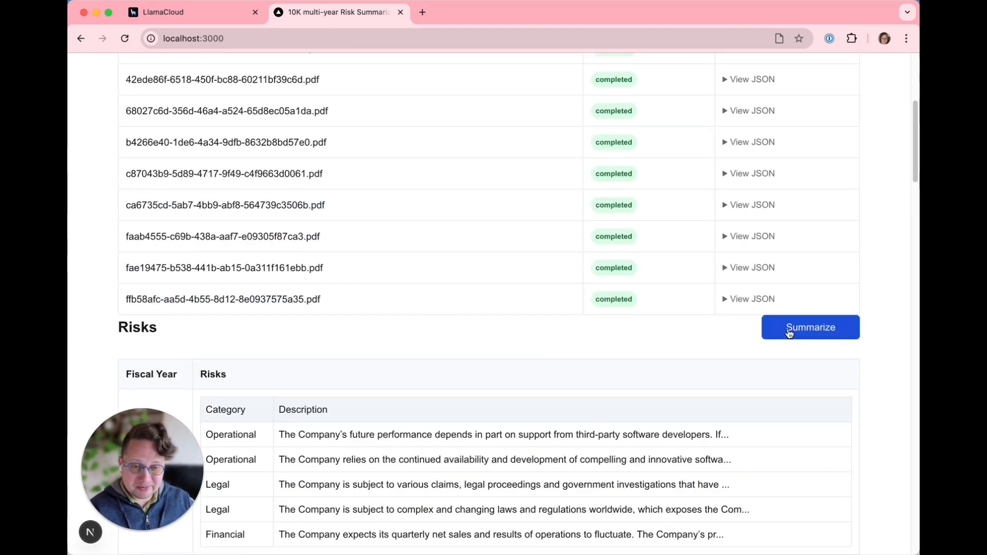
Summarize the filings and read the Ongoing, No longer mentioned, and New risks sections
click(810, 327)
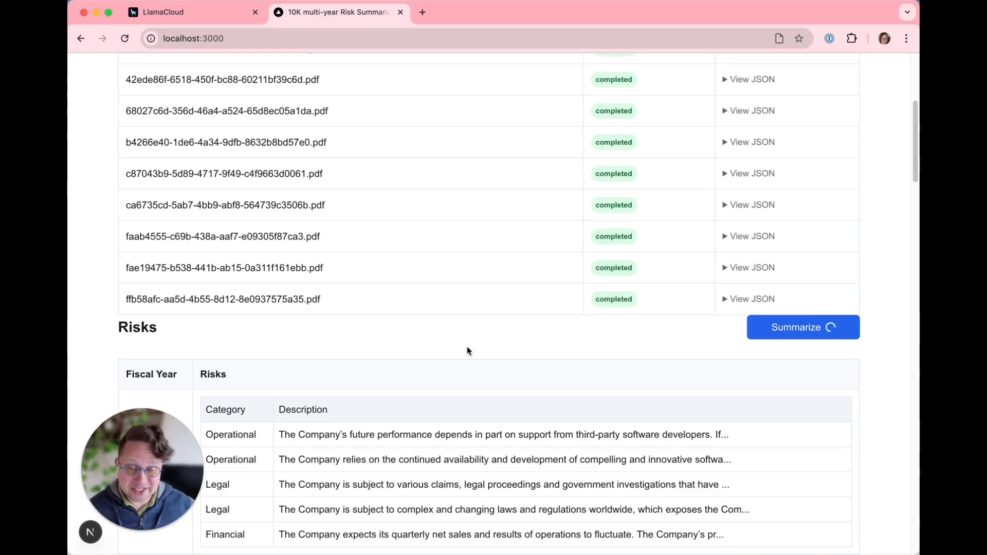
click(803, 327)
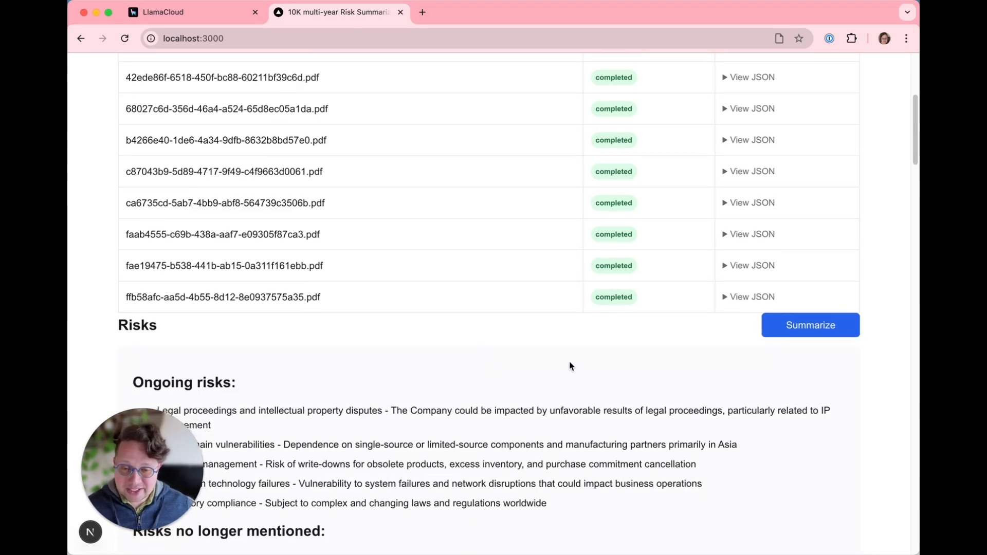
scroll(down, 3)
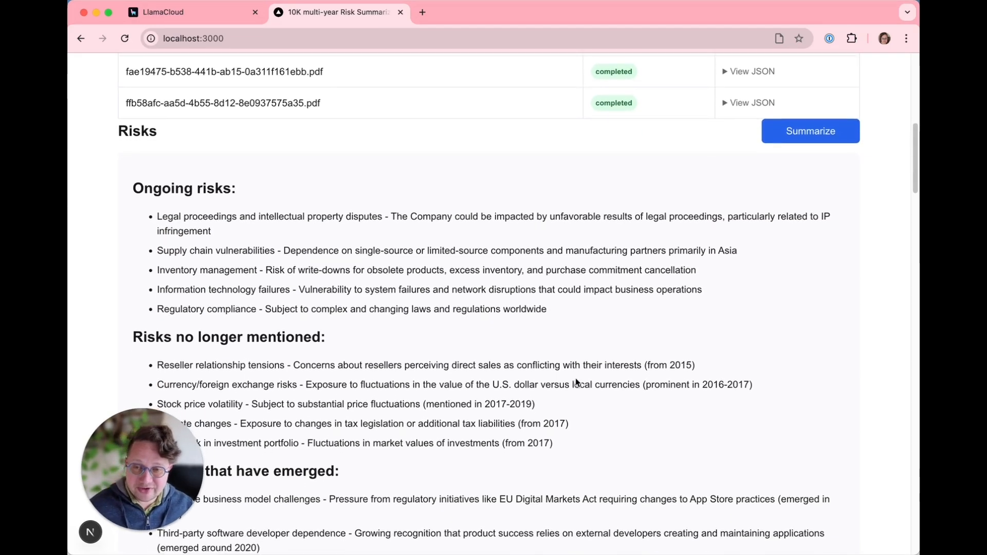
scroll(down, 3)
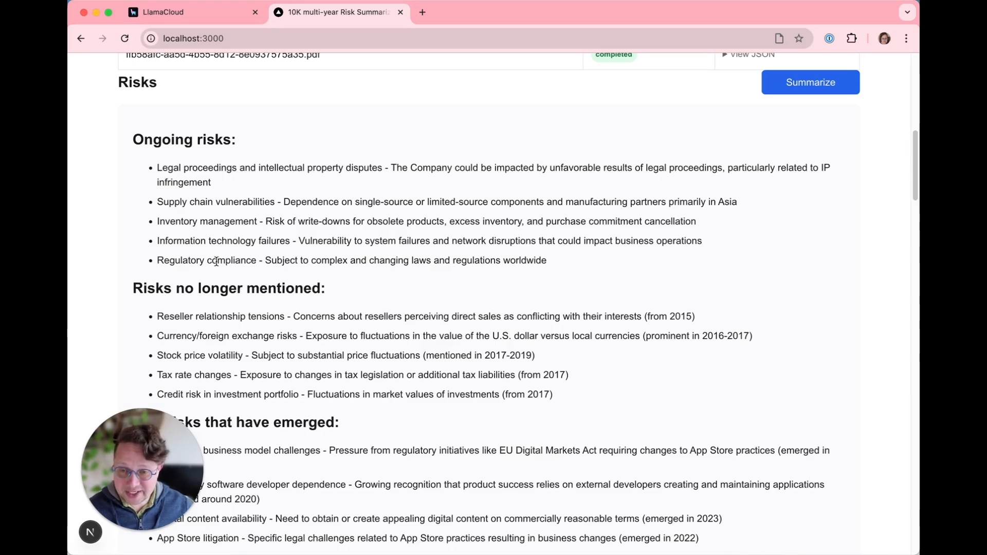
scroll(down, 3)
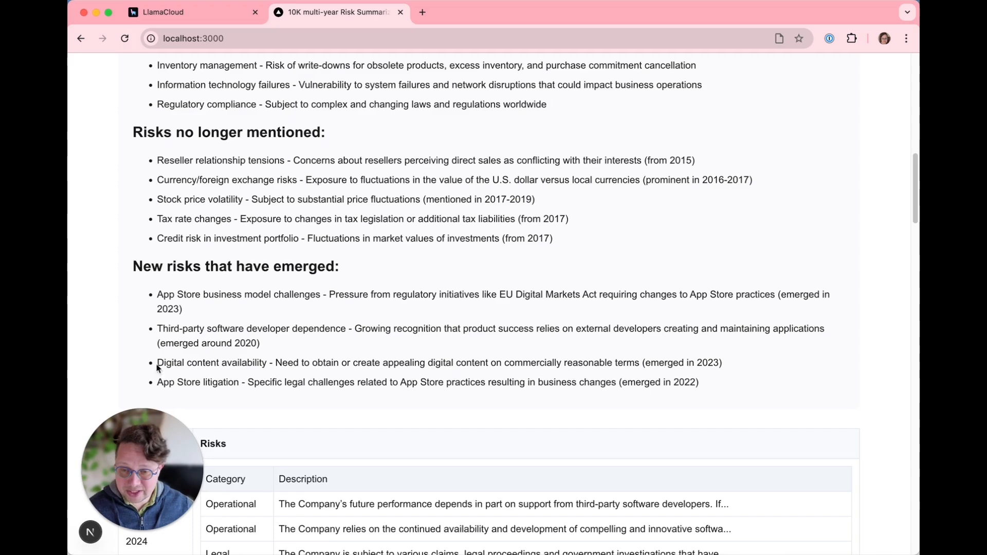
scroll(up, 3)
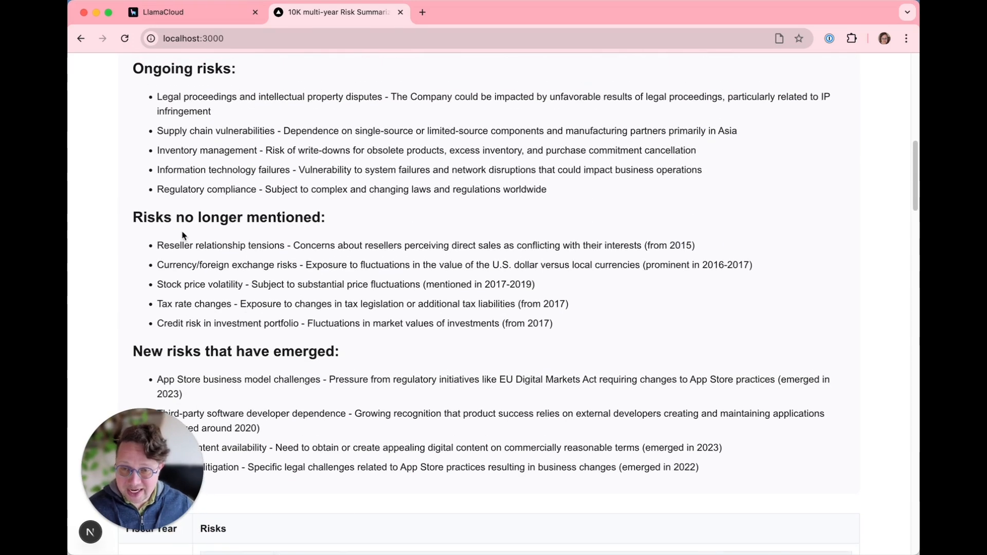
mouse_move(160, 307)
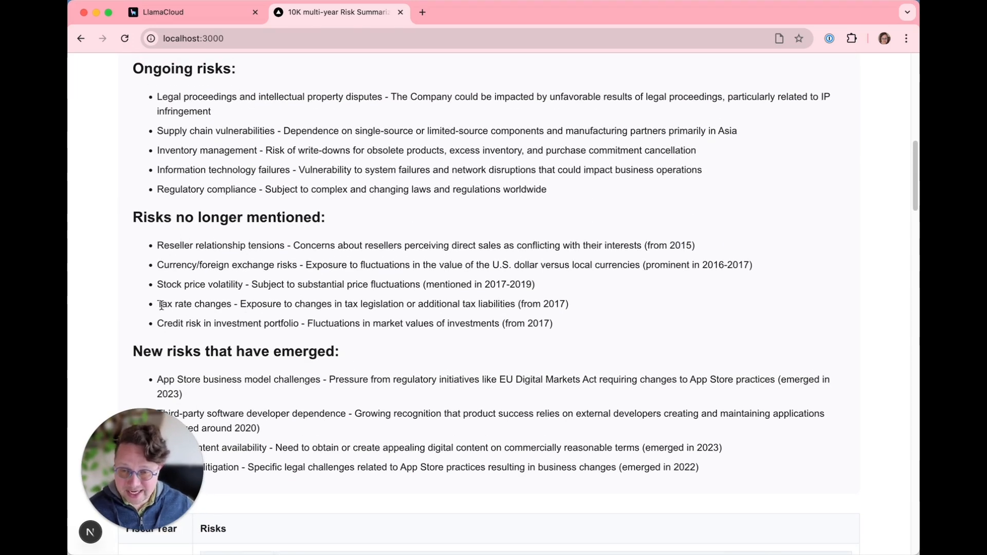
mouse_move(168, 324)
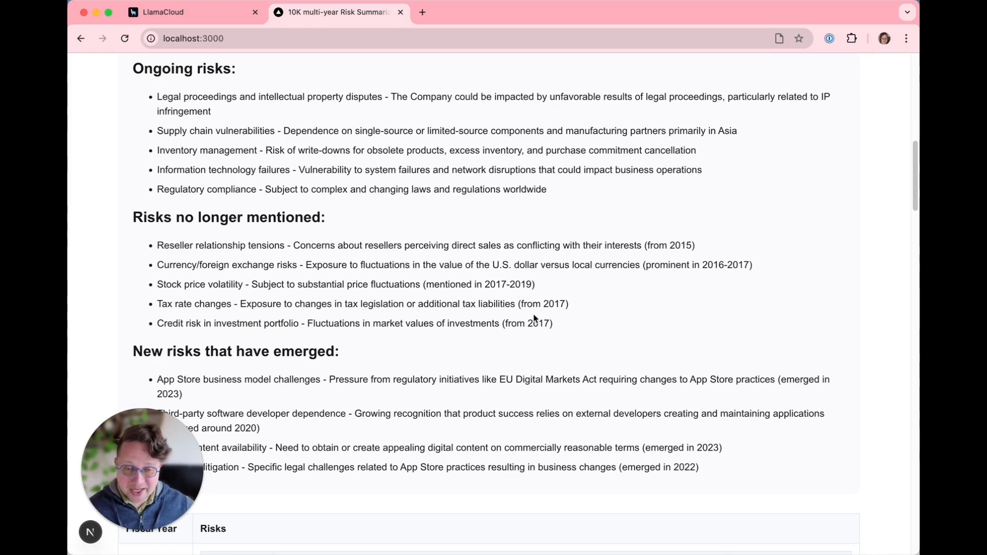
scroll(down, 3)
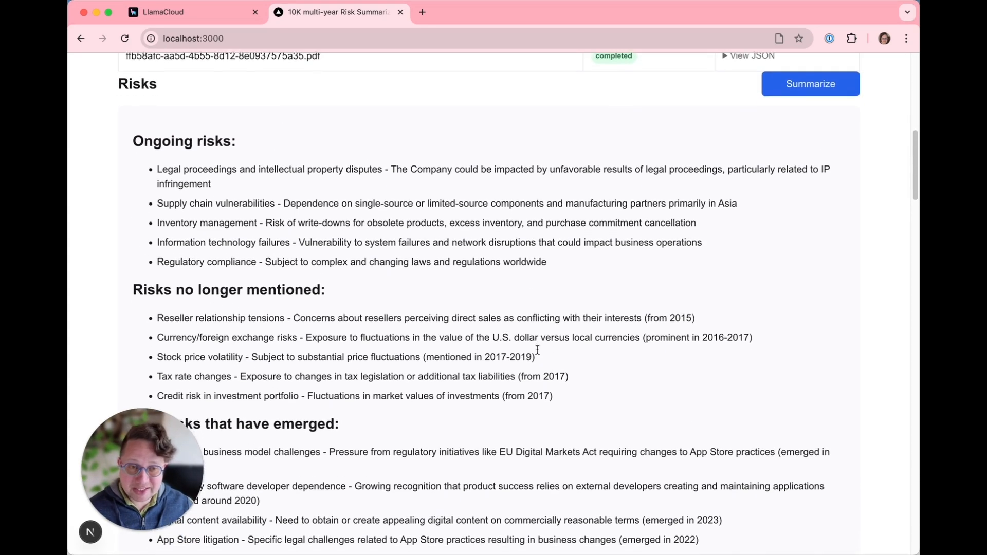
scroll(down, 3)
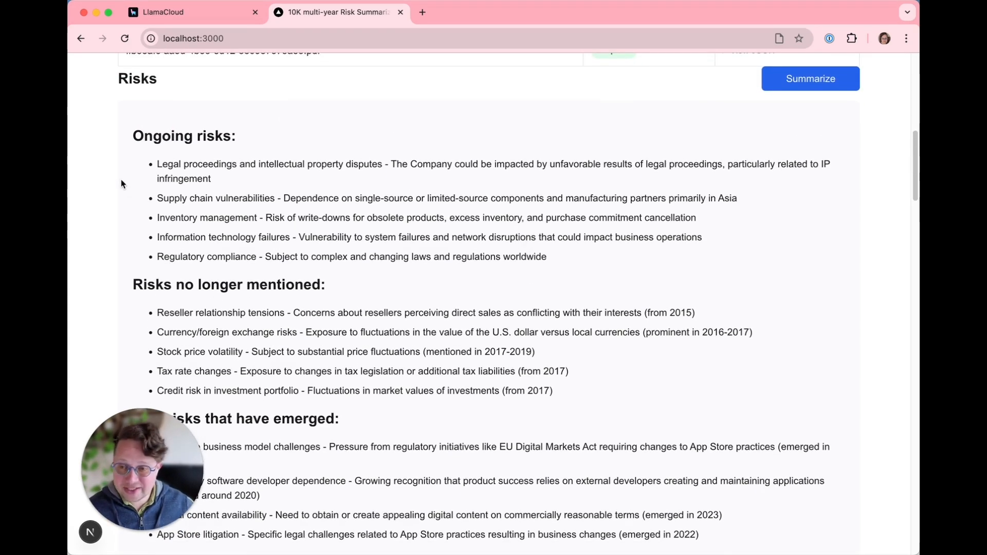